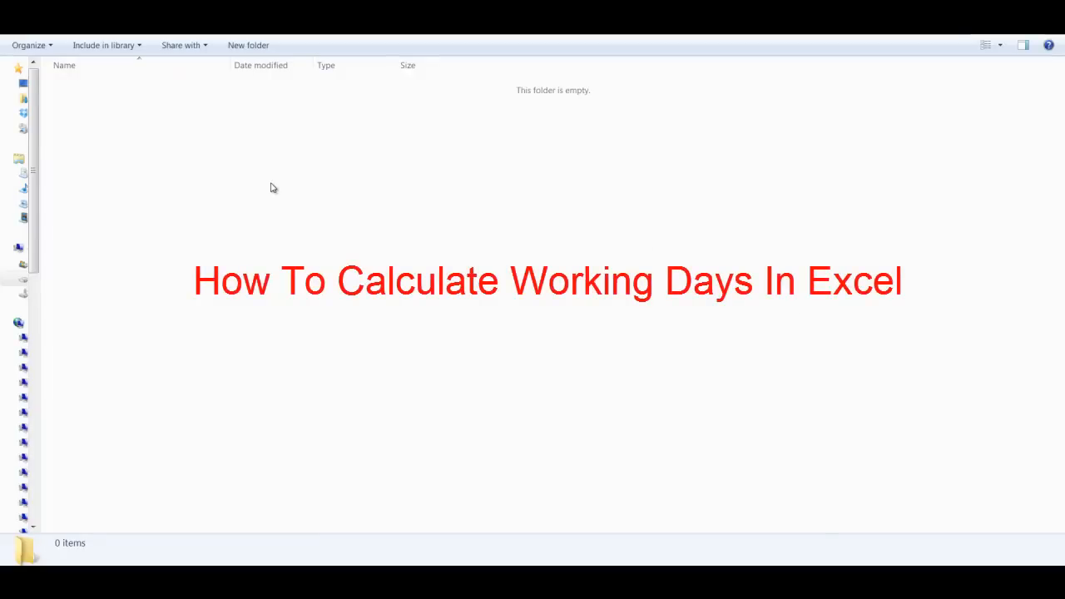
{"action": "mouse_move", "coordinate": [358, 211]}
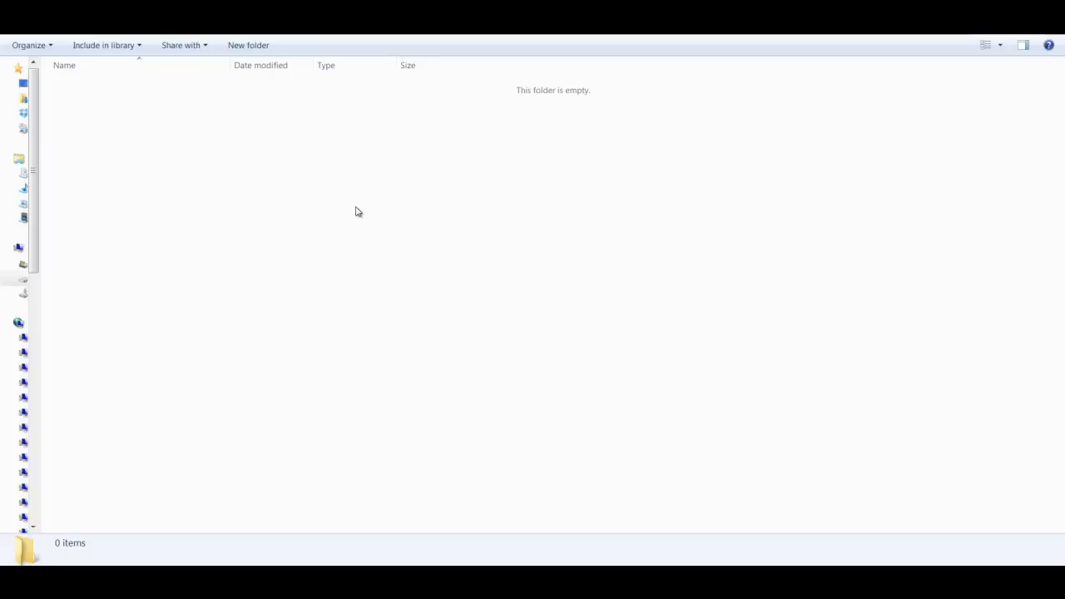
Create a new Excel workbook named 'Working Days.xlsx' in the empty folder
{"action": "right_click", "coordinate": [355, 210]}
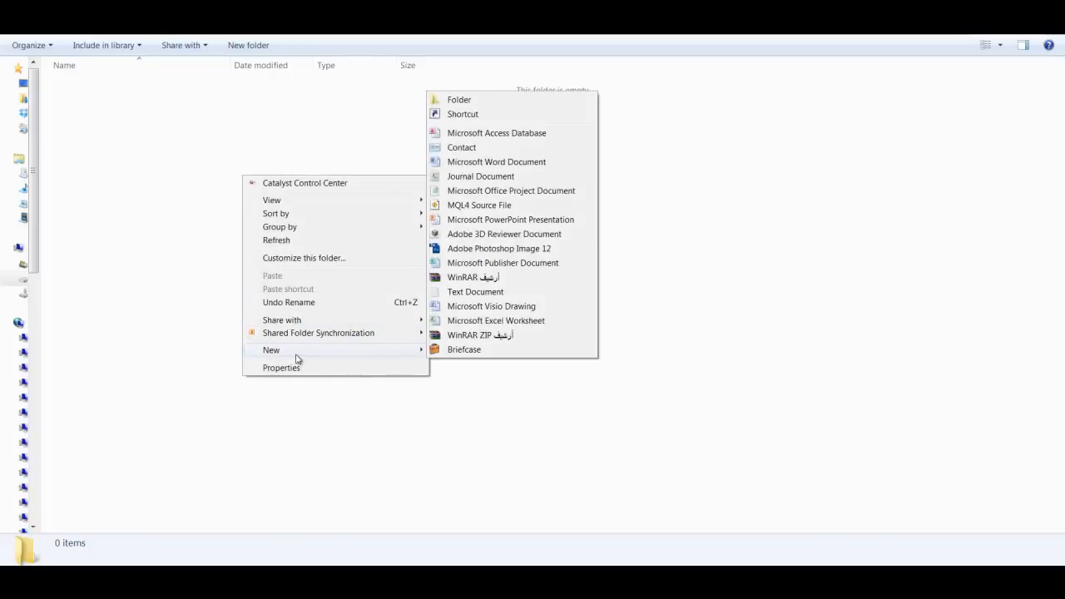
{"action": "mouse_move", "coordinate": [553, 323]}
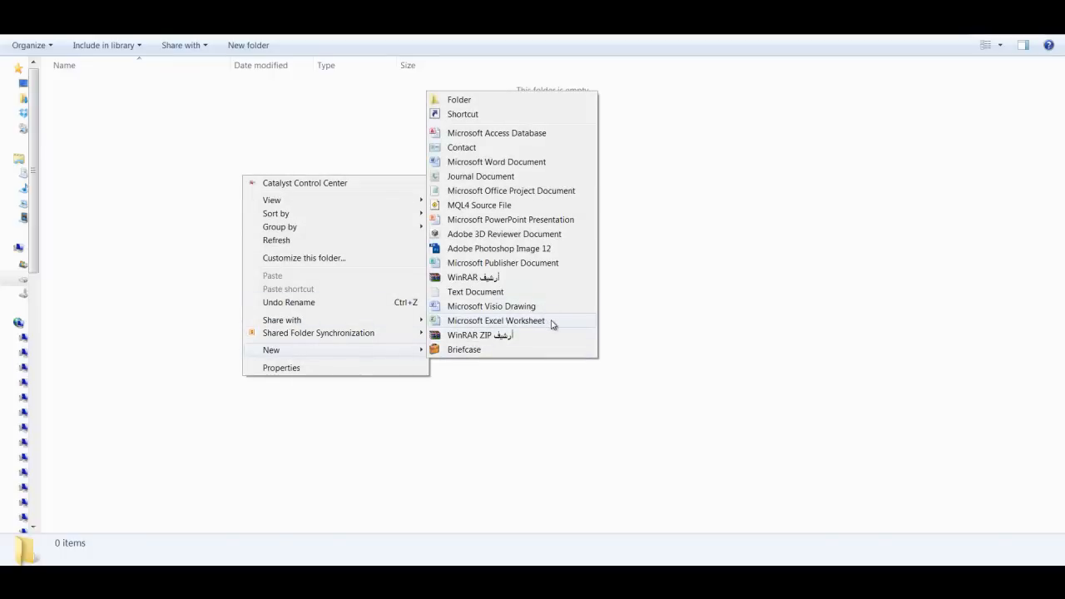
{"action": "left_click", "coordinate": [495, 320]}
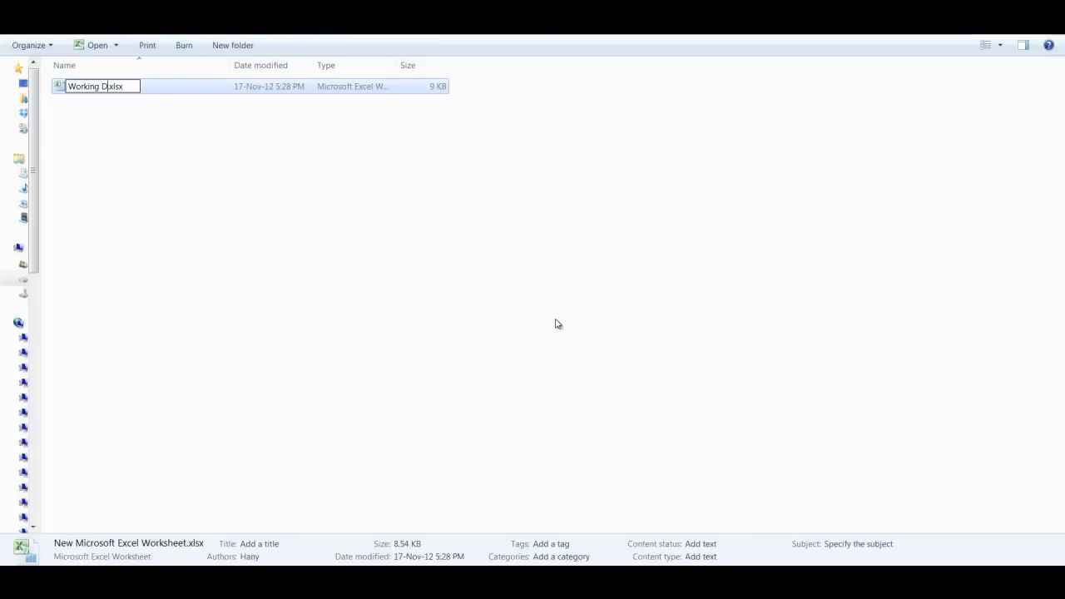
{"action": "key", "text": "enter"}
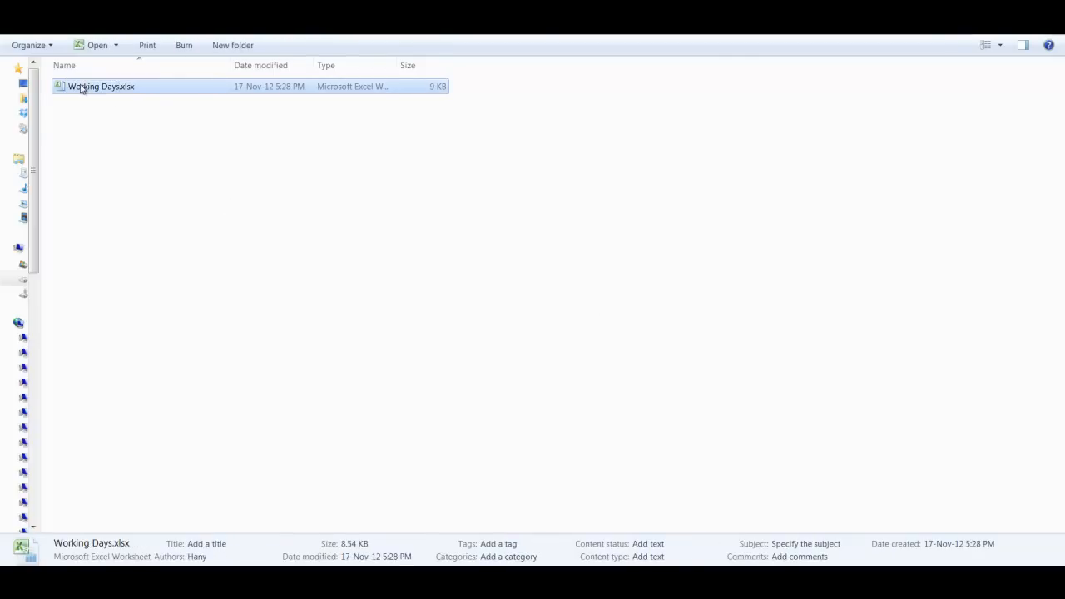
Open Working Days.xlsx and add 'Start Date' and 'Finish Date' headings in A2 and B2
{"action": "double_click", "coordinate": [100, 86]}
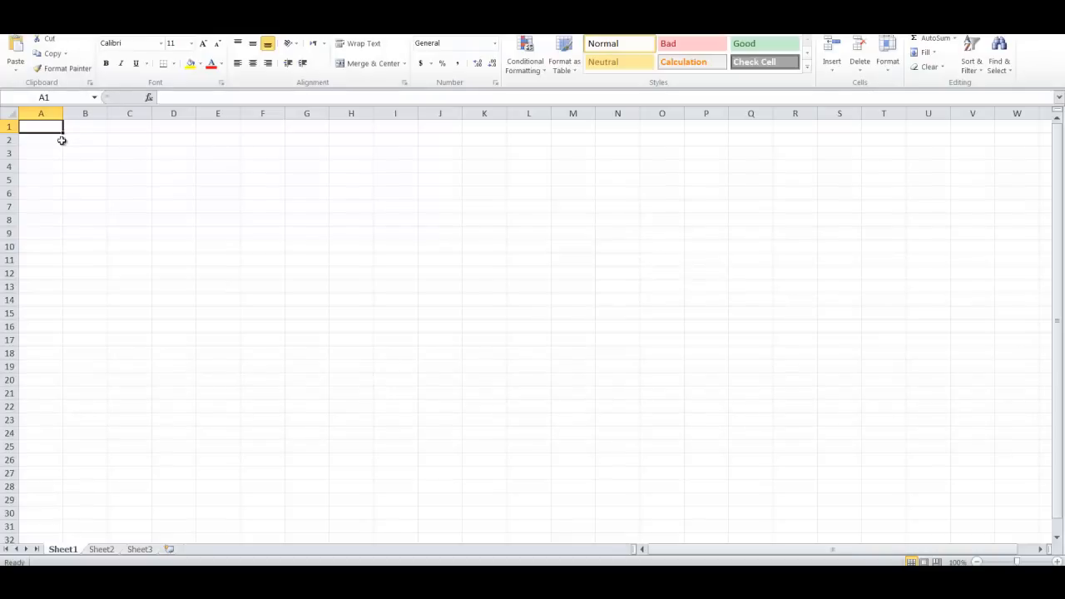
{"action": "type", "text": "Start Date"}
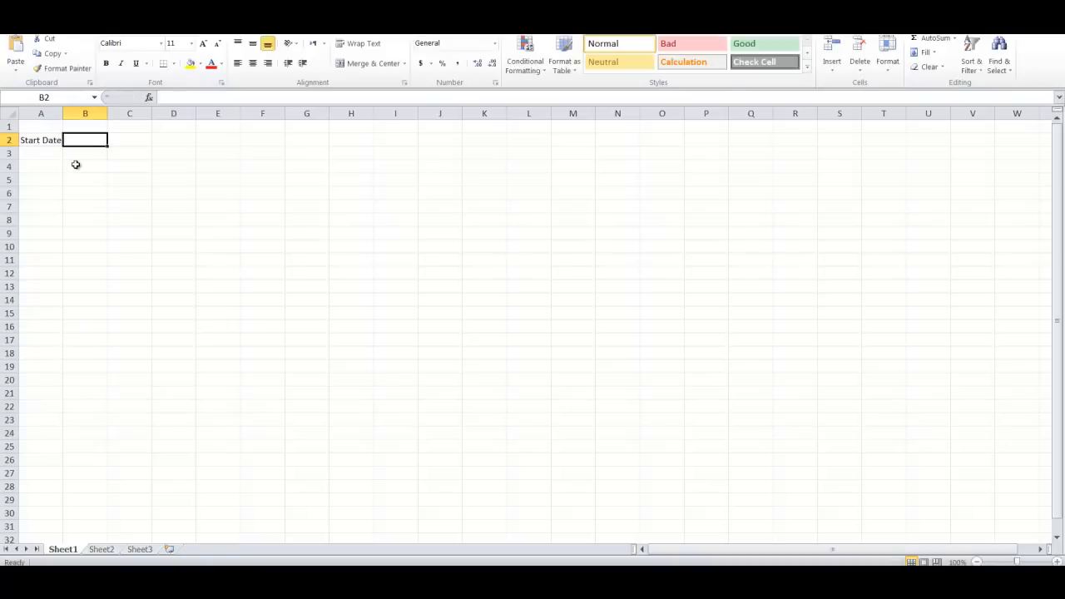
{"action": "type", "text": "Finish Date"}
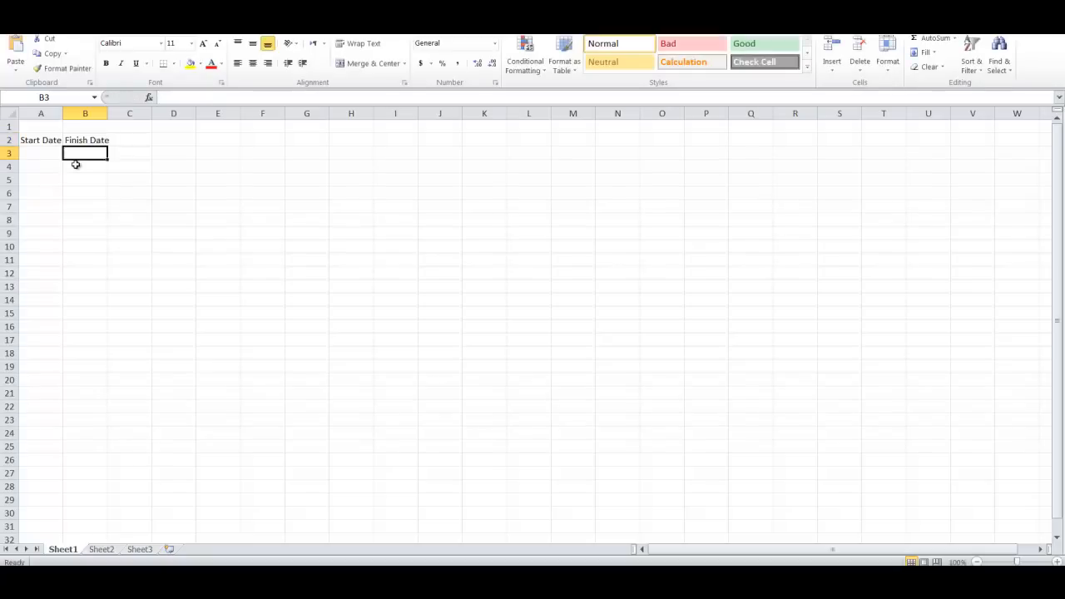
Enter the start date 1/11/2012 in A3 and finish date 30/11 in B3
{"action": "left_click", "coordinate": [39, 153]}
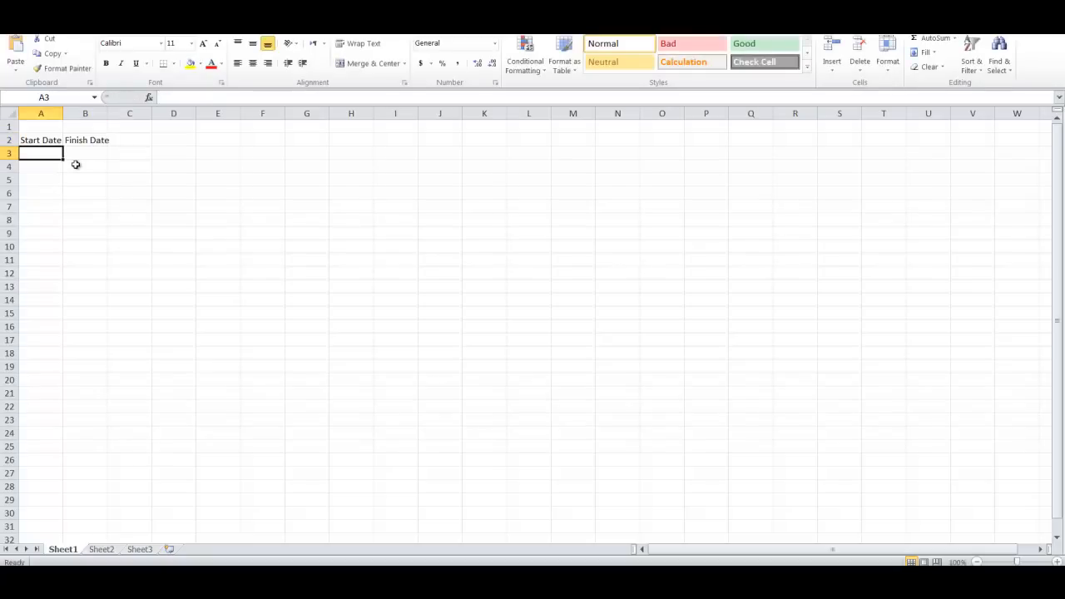
{"action": "type", "text": "1/11"}
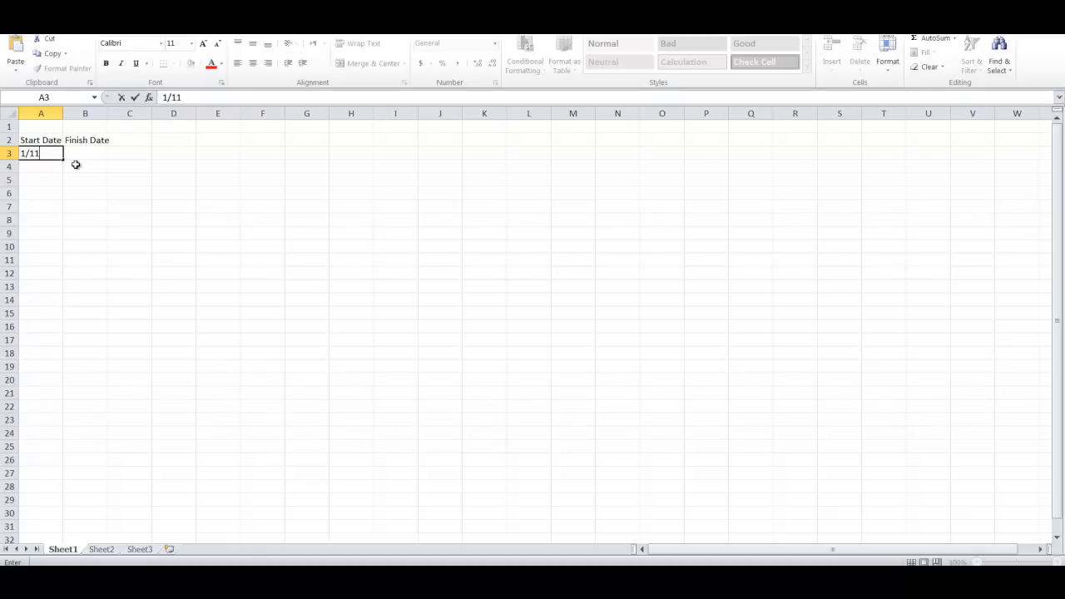
{"action": "type", "text": "/2012"}
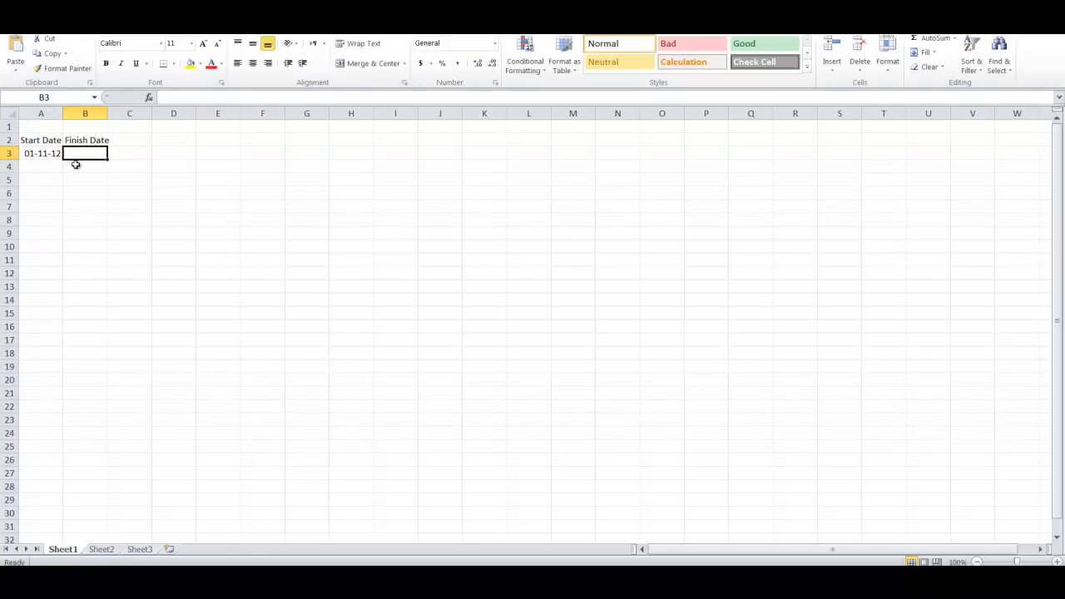
{"action": "type", "text": "30/11-12"}
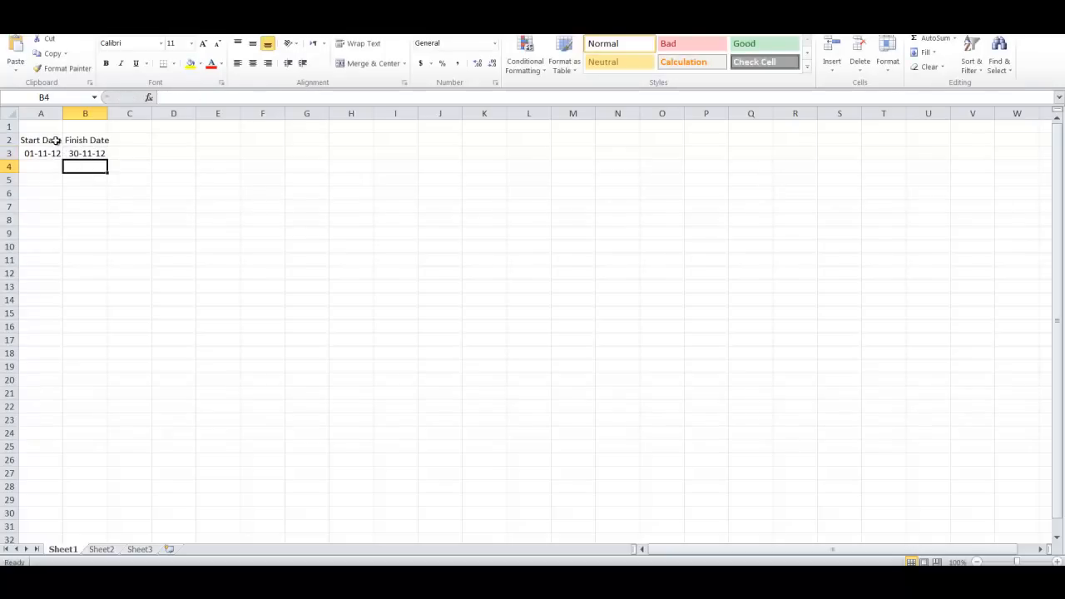
Format A3:B3 with the 14-Mar-01 date type, showing 1-Nov-12 and 30-Nov-12
{"action": "right_click", "coordinate": [85, 153]}
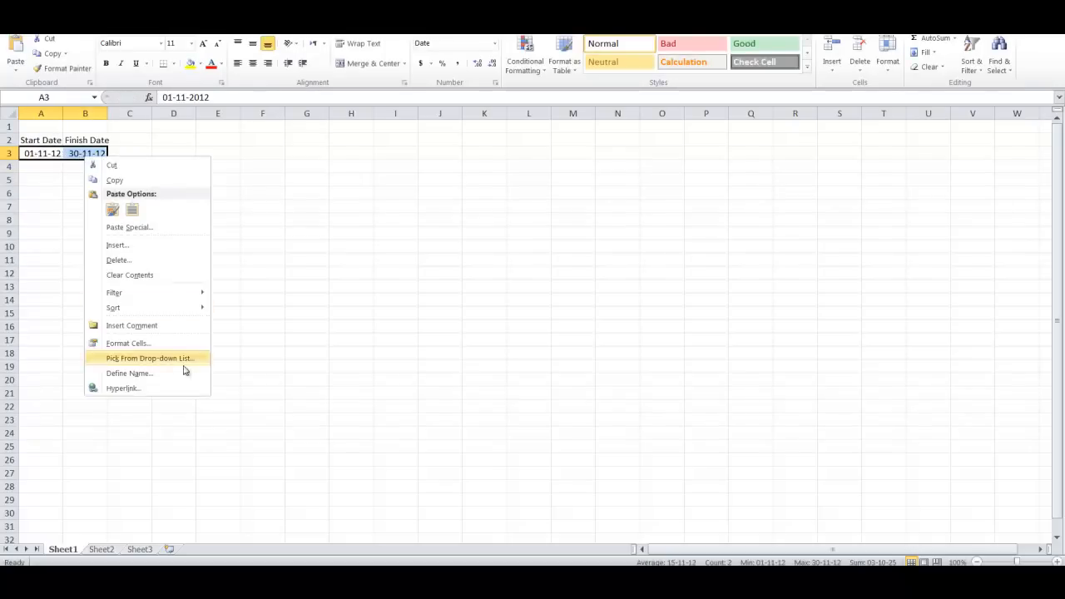
{"action": "left_click", "coordinate": [128, 343]}
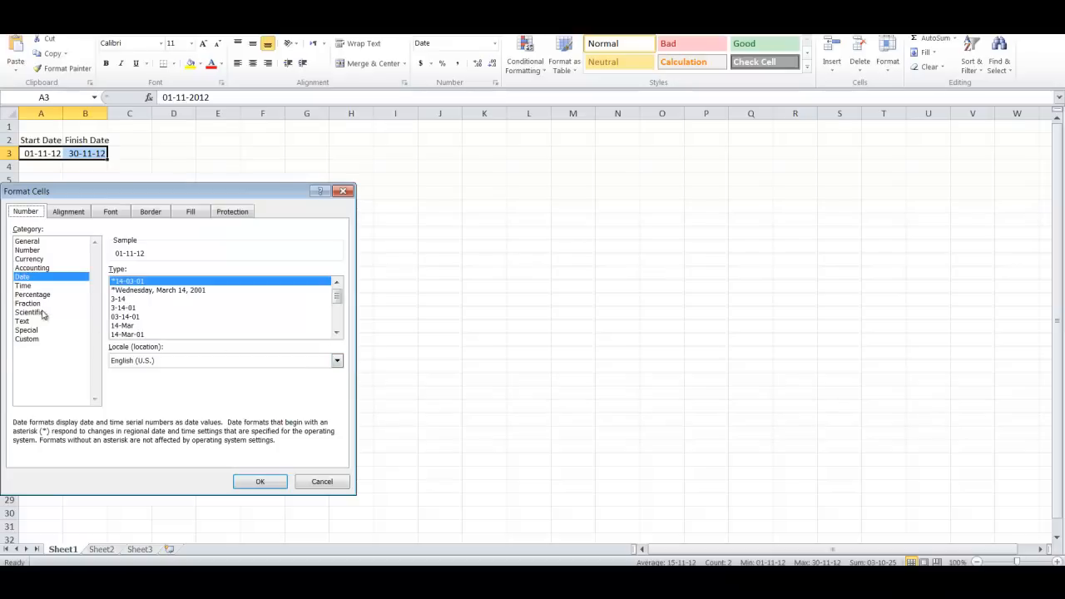
{"action": "left_click", "coordinate": [127, 334]}
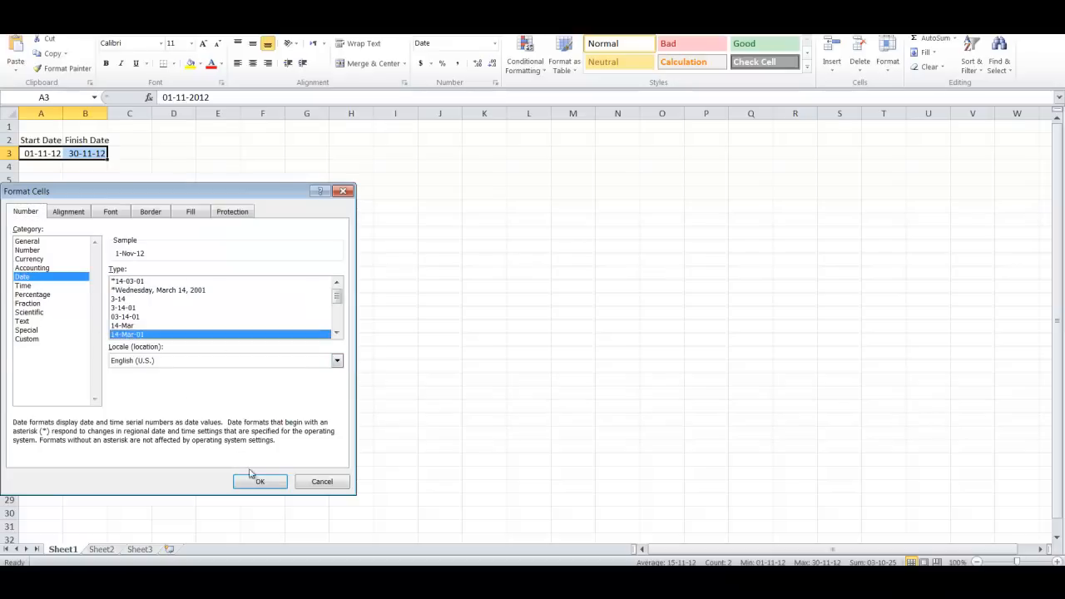
{"action": "left_click", "coordinate": [260, 481]}
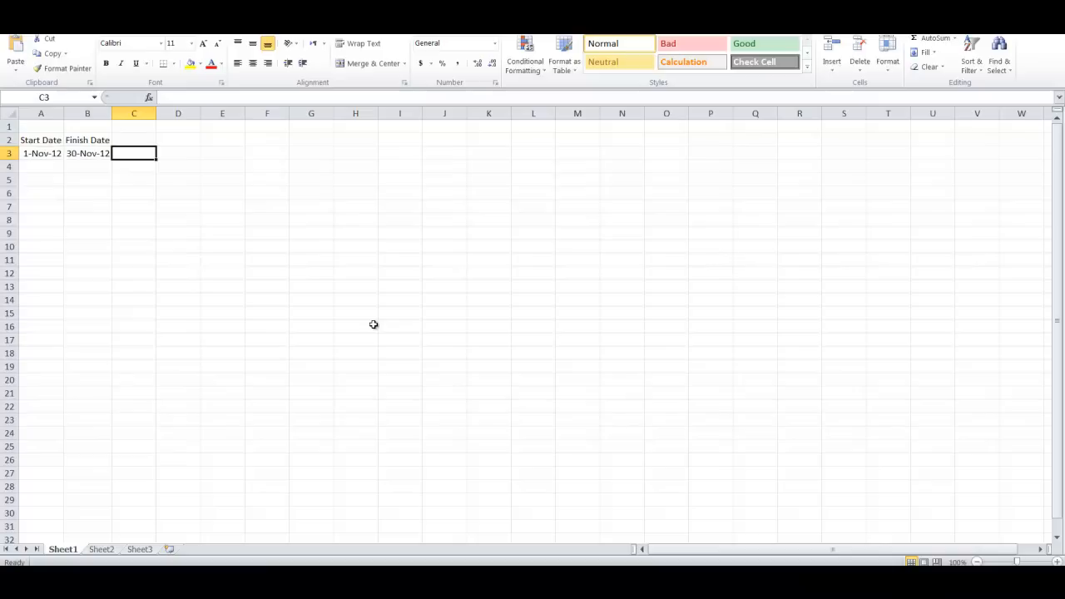
Enter a formula in C3 subtracting the start date from the finish date, giving 29
{"action": "type", "text": "="}
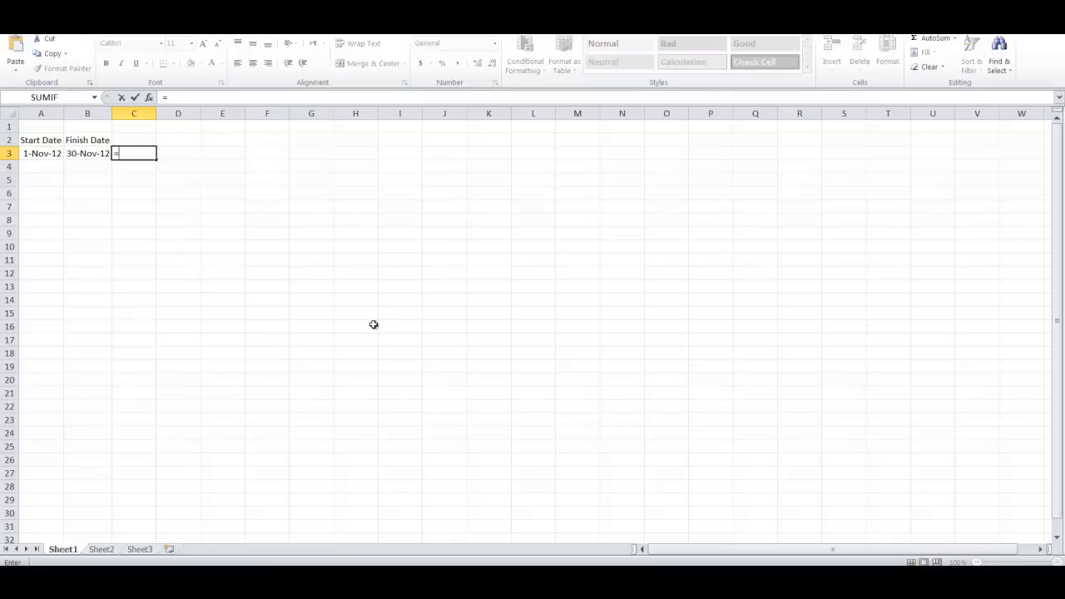
{"action": "left_click", "coordinate": [86, 153]}
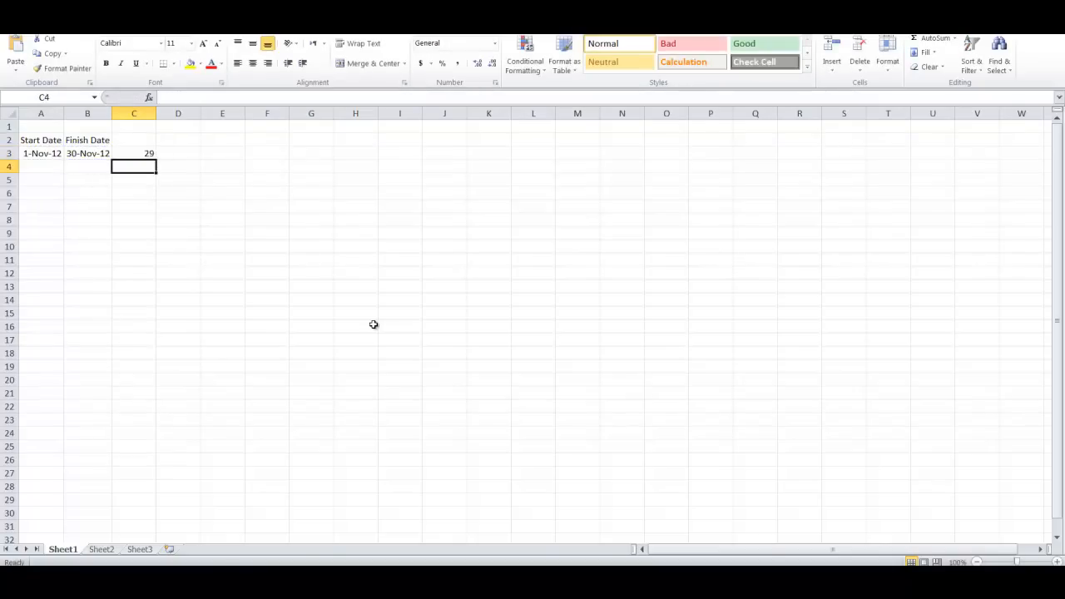
{"action": "left_click", "coordinate": [133, 153]}
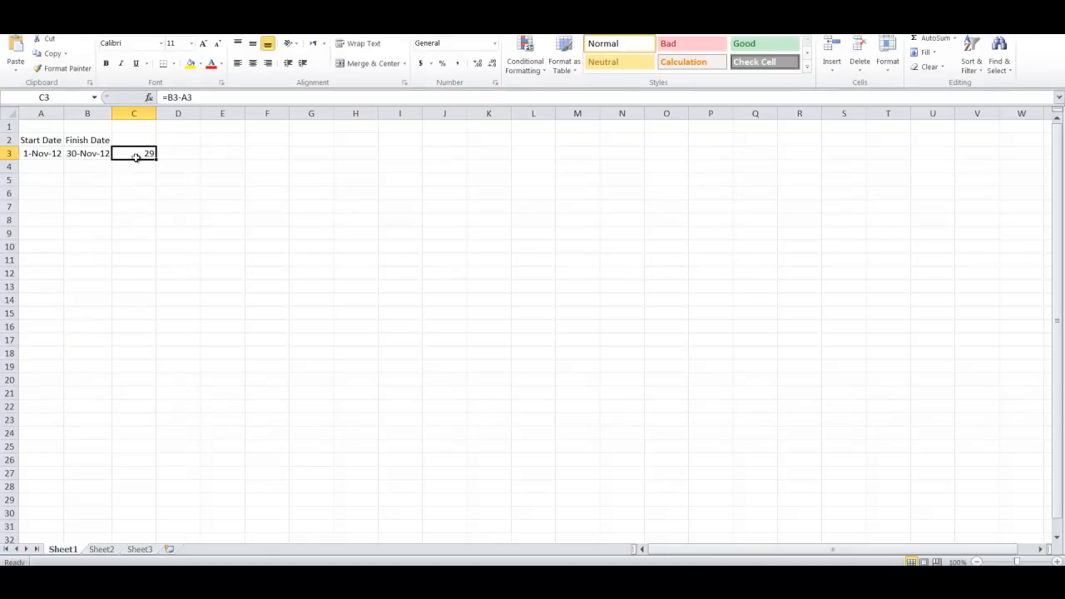
{"action": "left_click", "coordinate": [267, 127]}
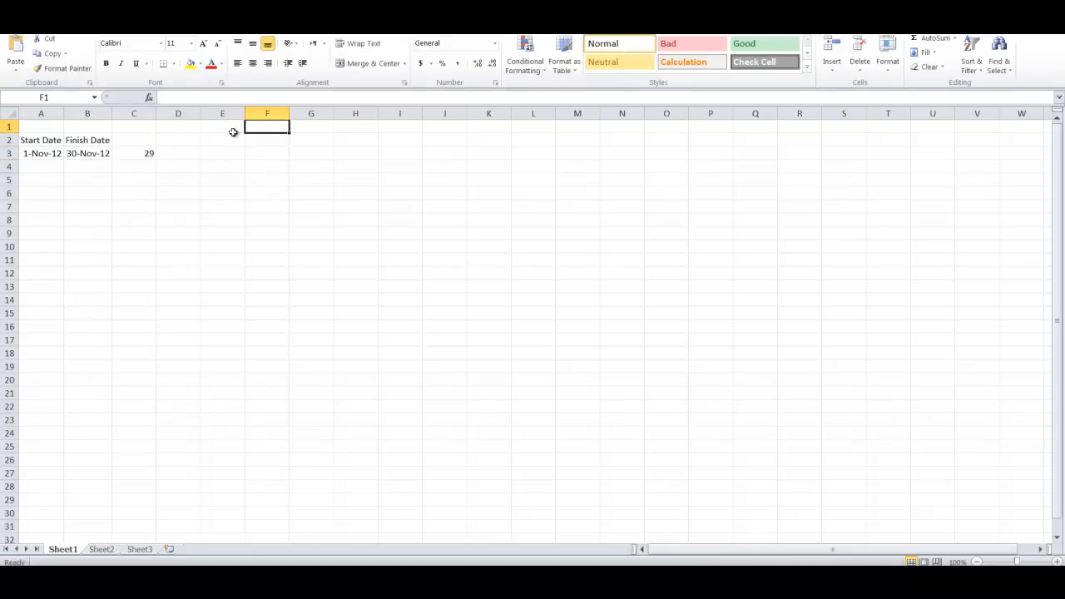
Add a Holidays heading with holiday dates 10/11/12 and 11/12/12 beside it
{"action": "type", "text": "H"}
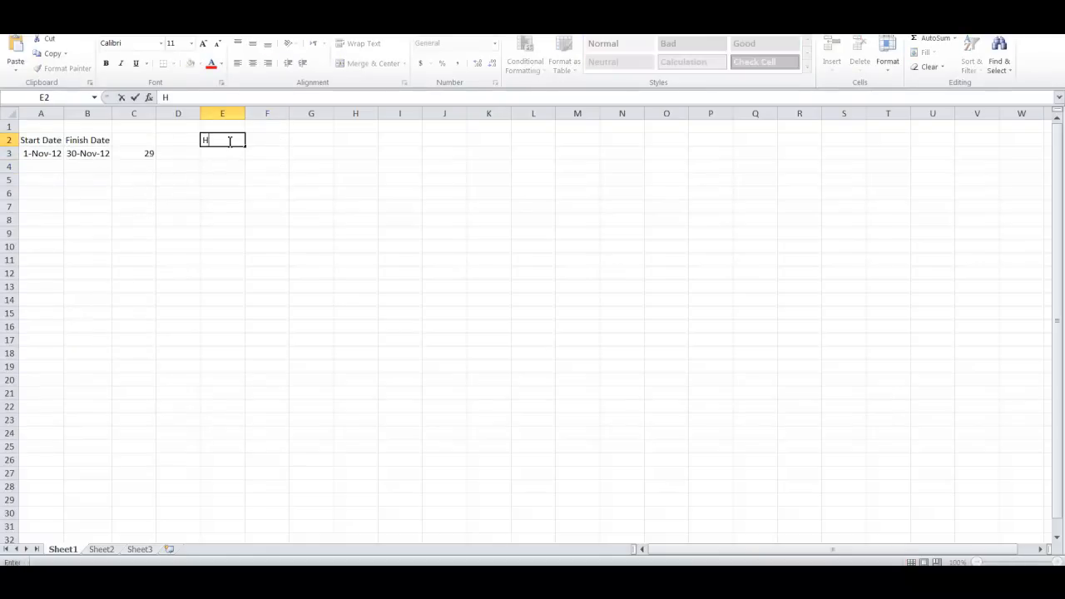
{"action": "type", "text": "olidays"}
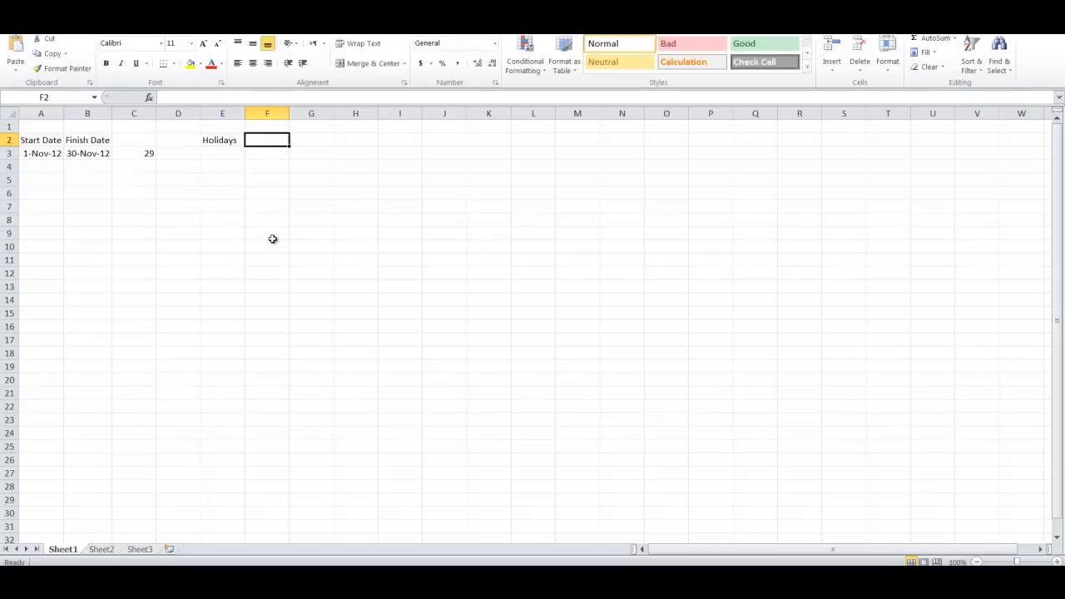
{"action": "type", "text": "10/"}
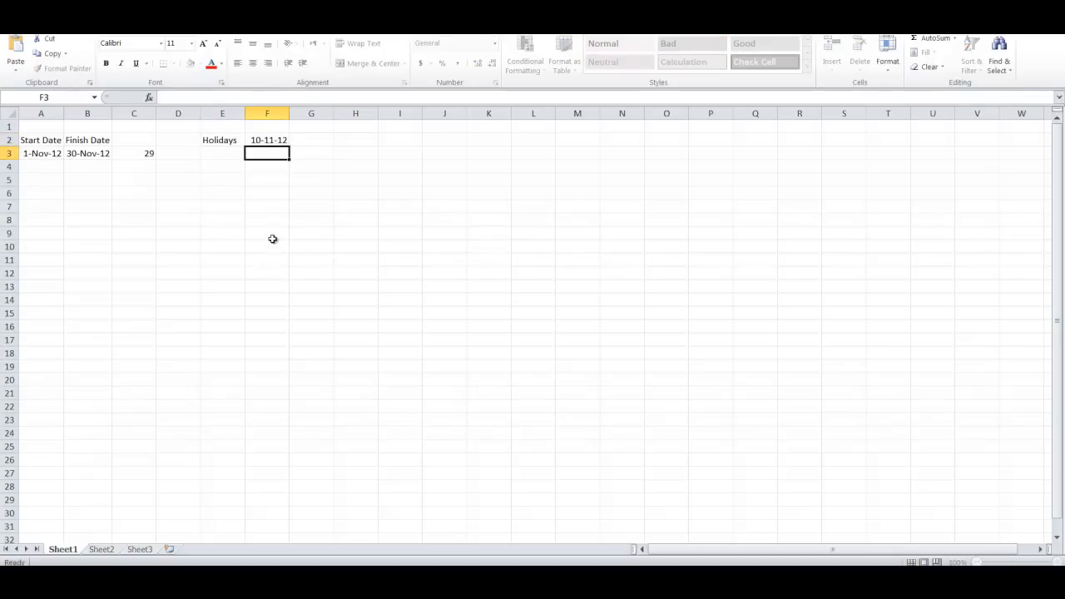
{"action": "left_click", "coordinate": [311, 140]}
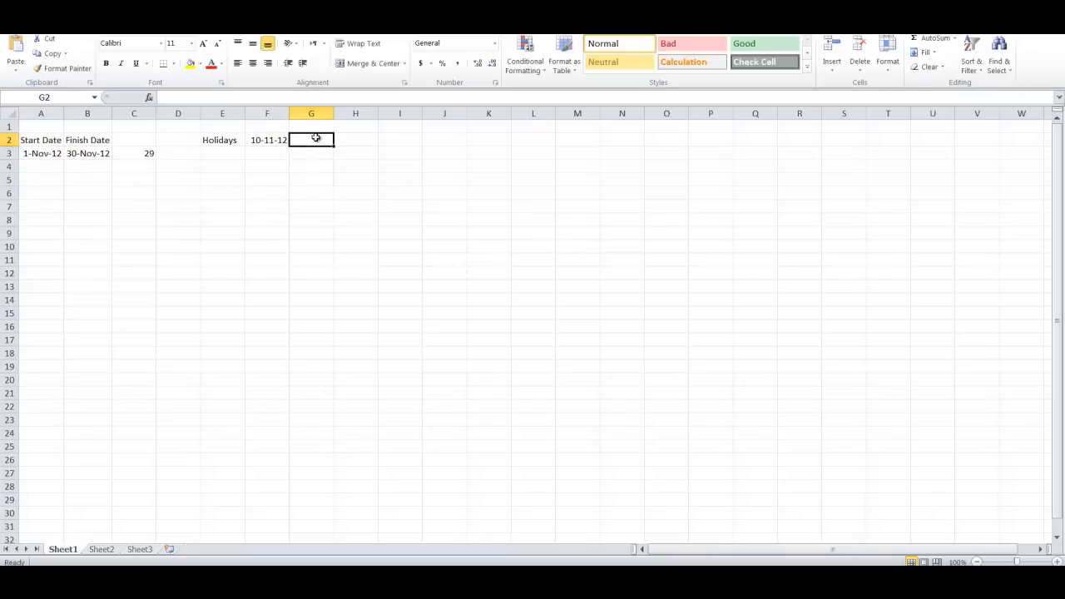
{"action": "type", "text": "11/"}
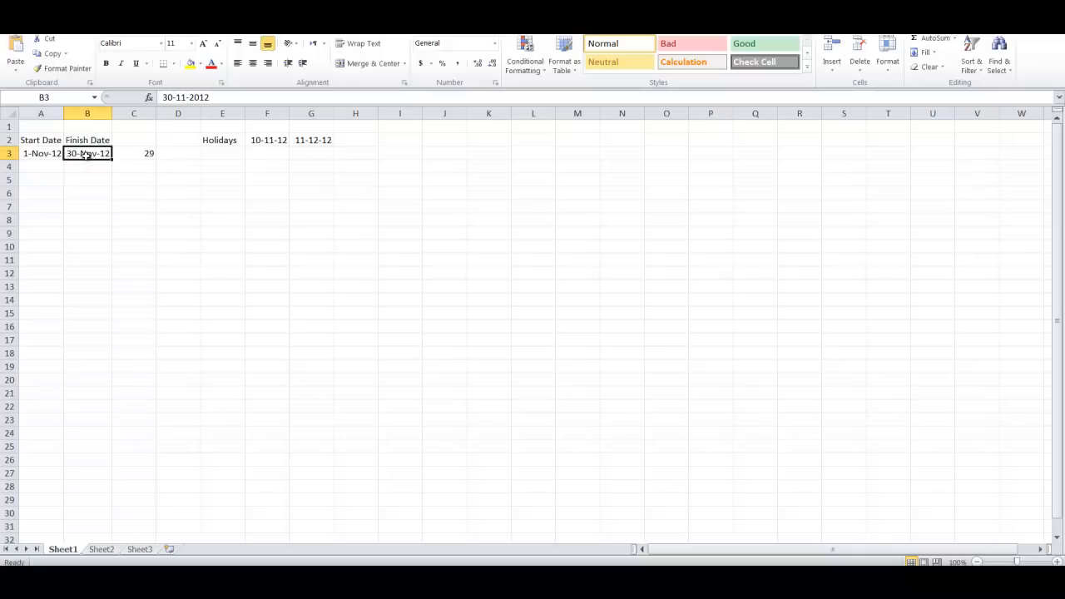
Select both holiday cells and add a 'Working Days' heading in D2
{"action": "left_click_drag", "start_coordinate": [268, 140], "coordinate": [312, 140]}
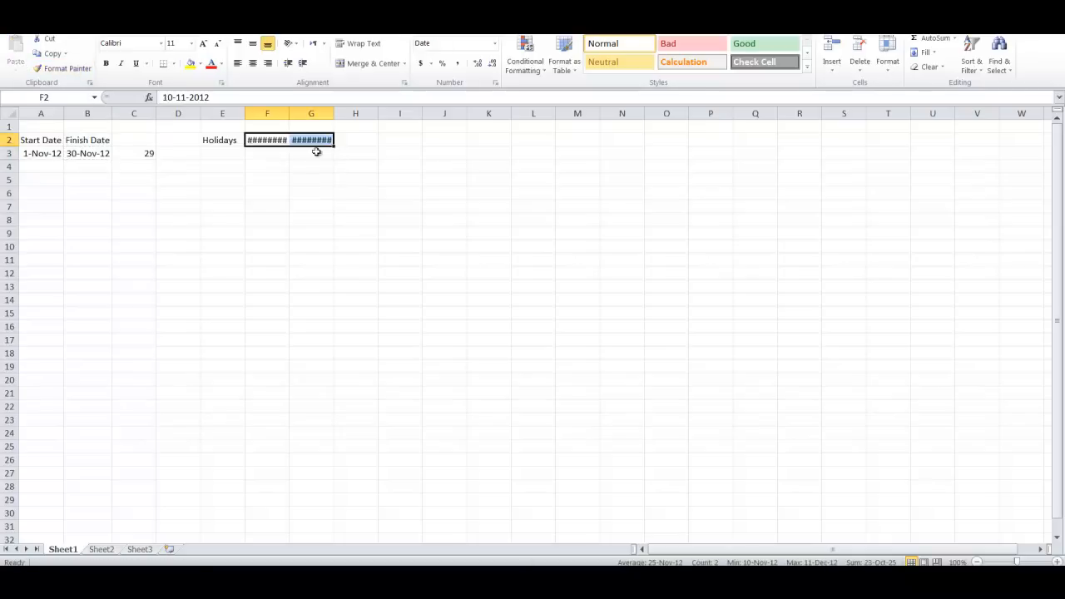
{"action": "type", "text": "W"}
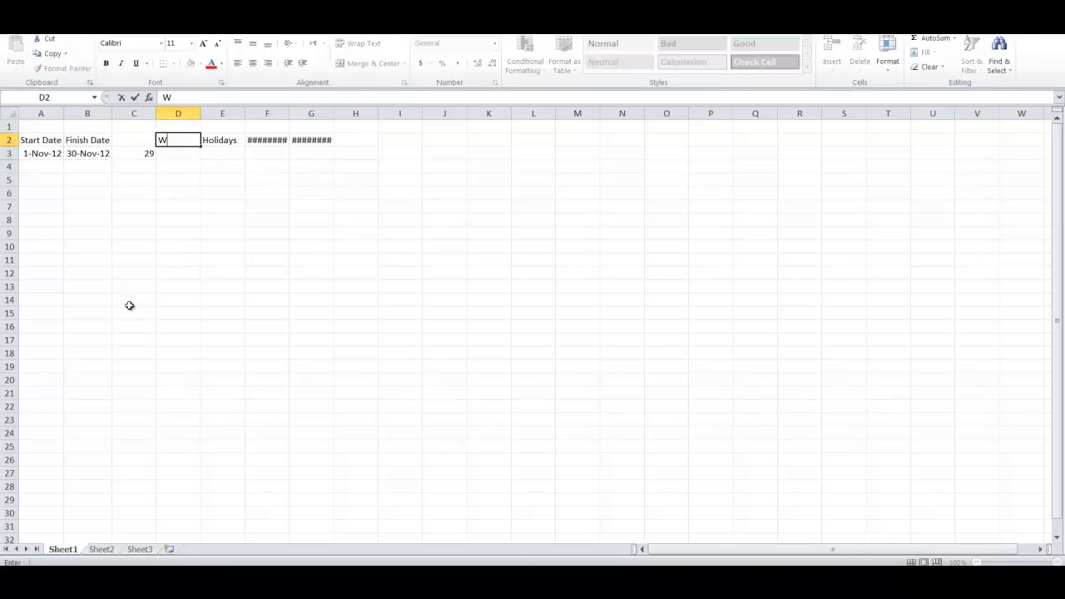
{"action": "type", "text": "orking"}
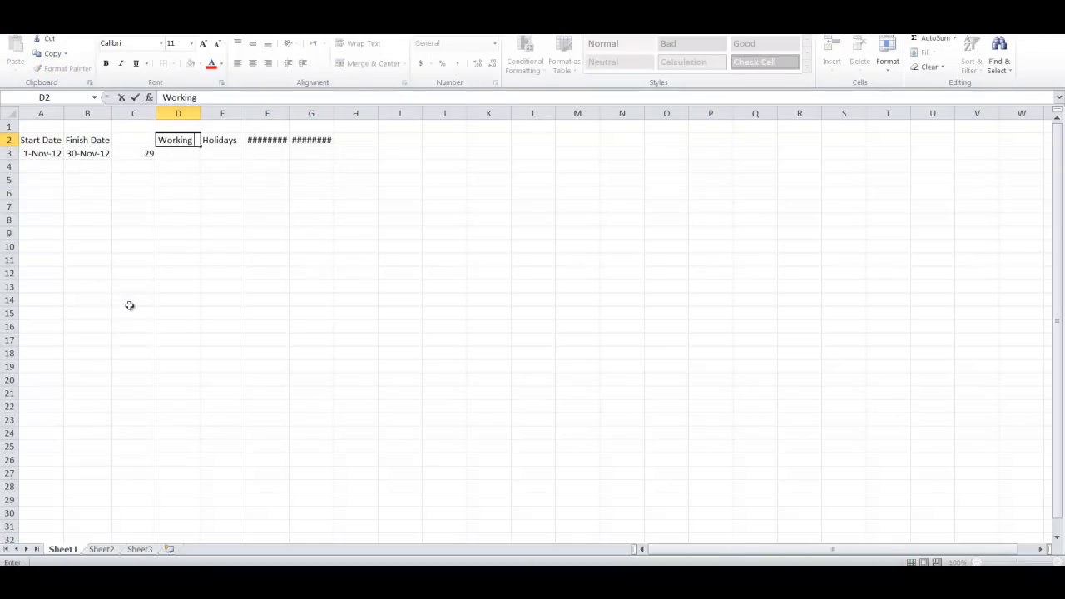
{"action": "key", "text": "enter"}
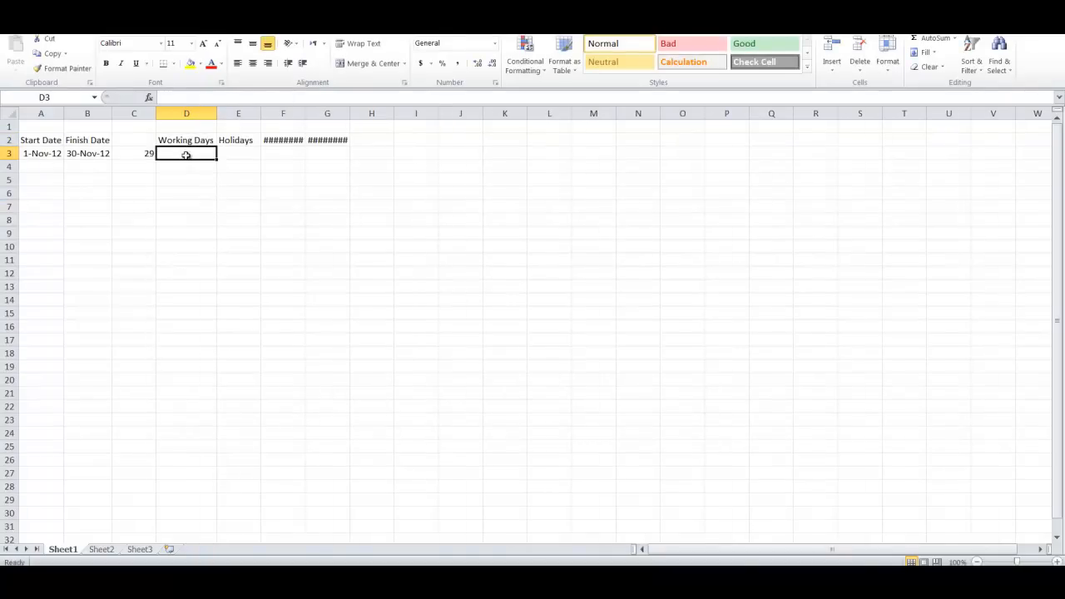
{"action": "mouse_move", "coordinate": [187, 211]}
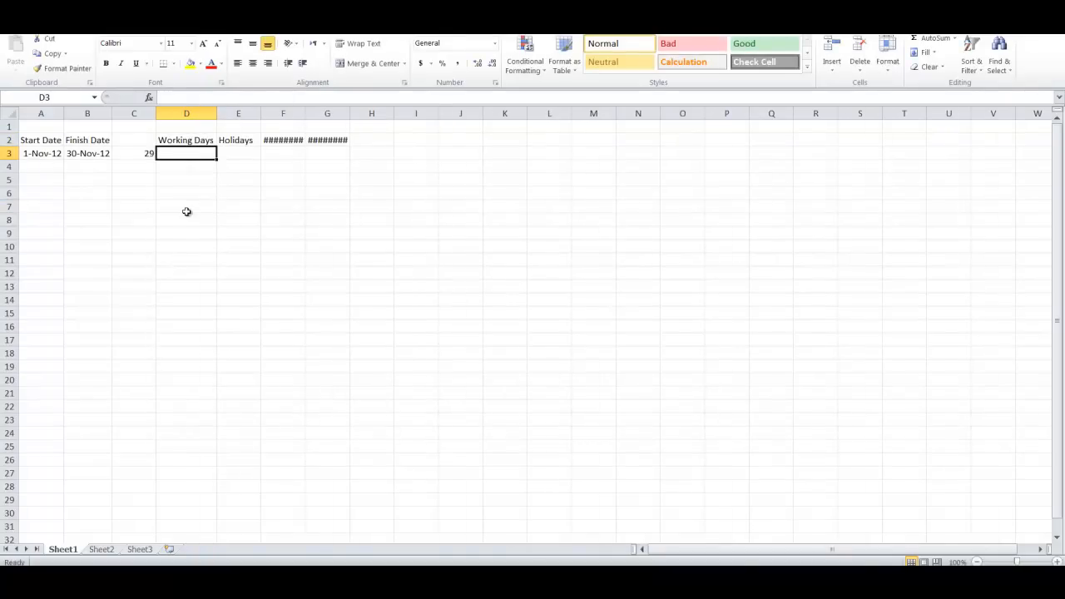
Enter =NETWORKDAYS.INTL in D3 with the start/finish dates, weekend code 16 and holidays F2:G2
{"action": "type", "text": "="}
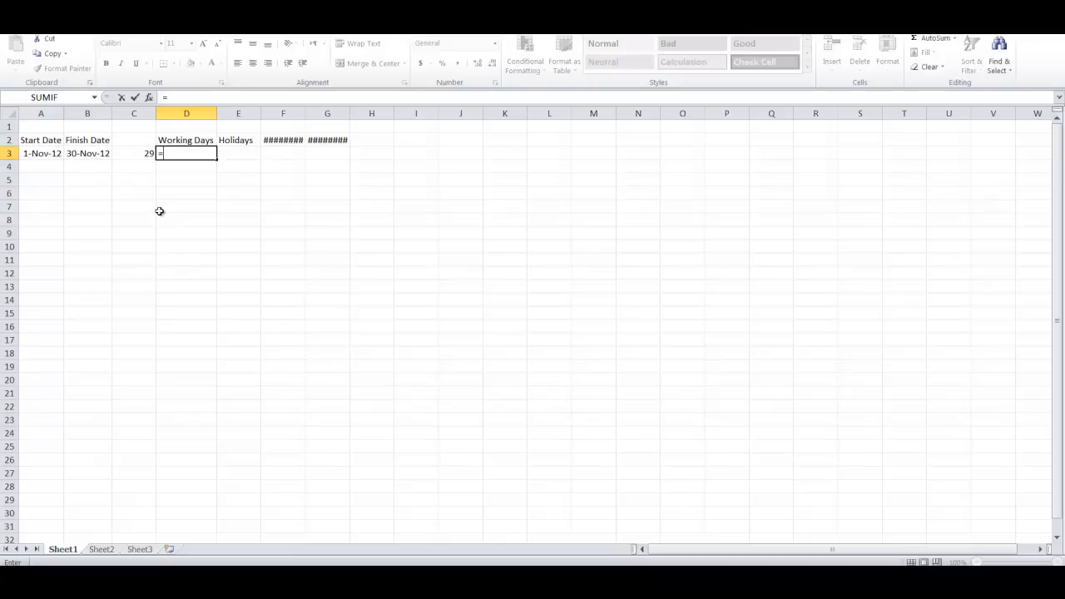
{"action": "type", "text": "net"}
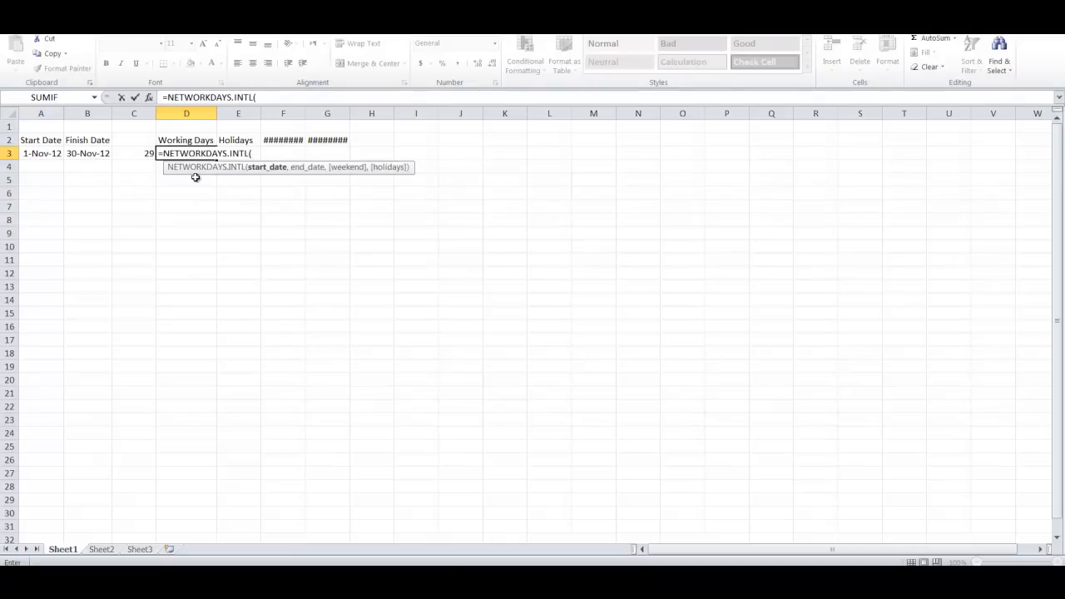
{"action": "mouse_move", "coordinate": [57, 169]}
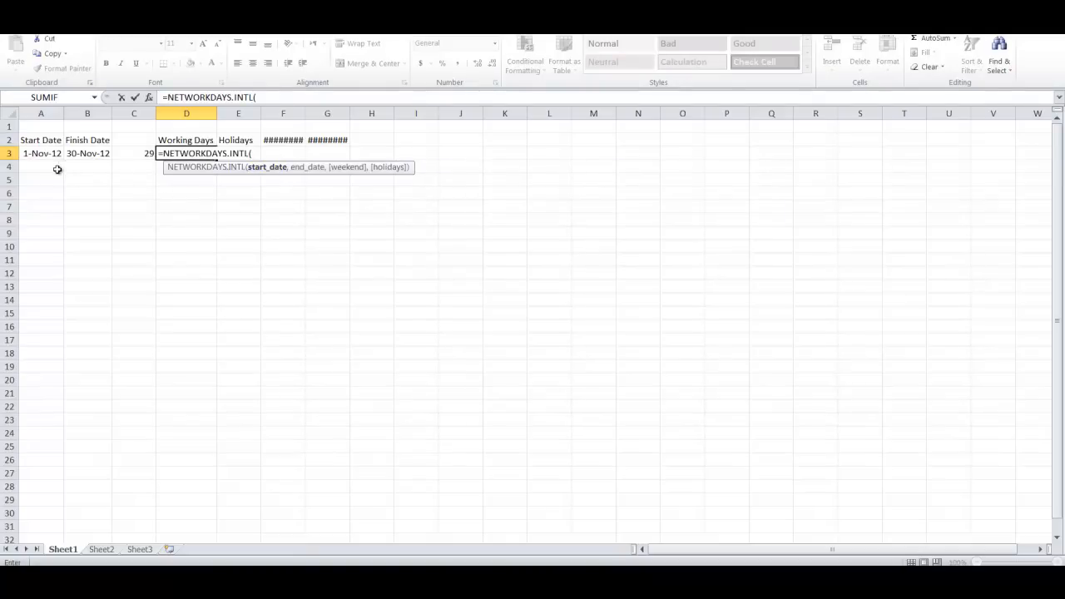
{"action": "left_click", "coordinate": [40, 153]}
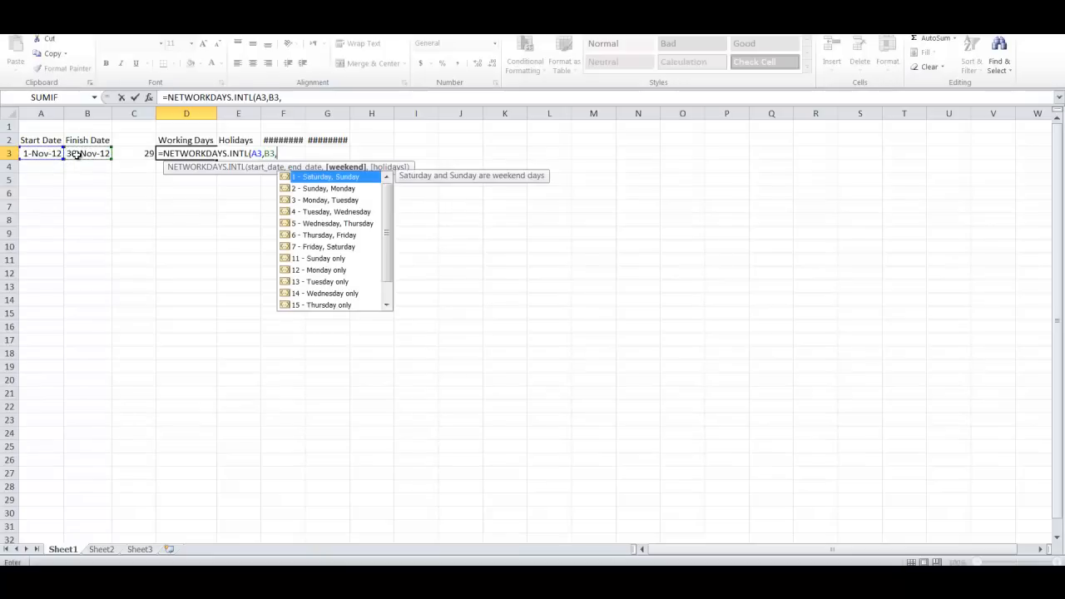
{"action": "scroll", "scroll_direction": "down", "scroll_amount": 3}
{"action": "type", "text": "16"}
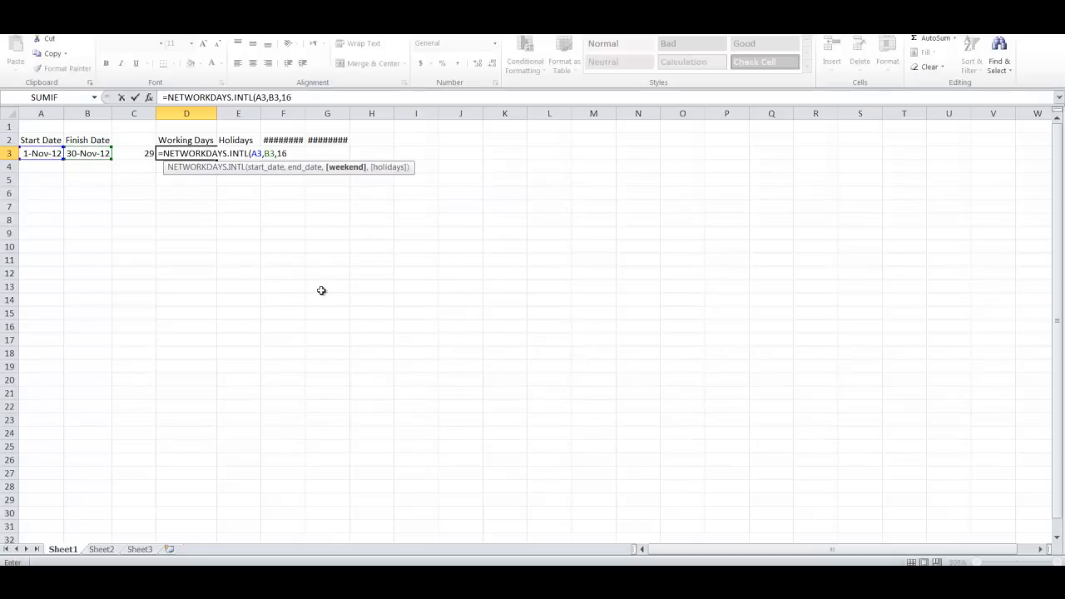
{"action": "type", "text": ","}
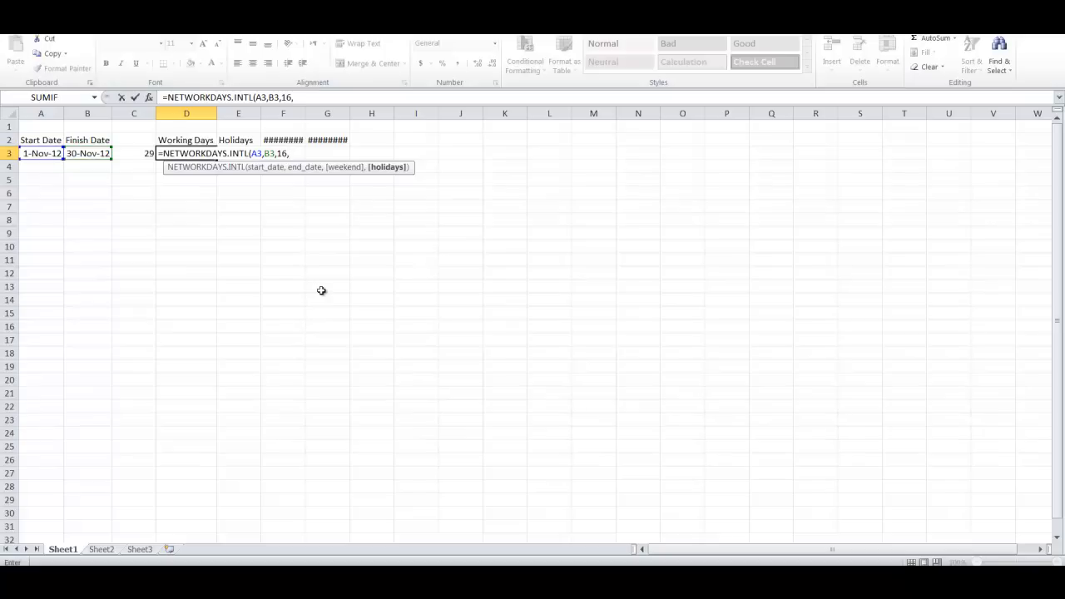
{"action": "left_click_drag", "start_coordinate": [283, 140], "coordinate": [327, 139]}
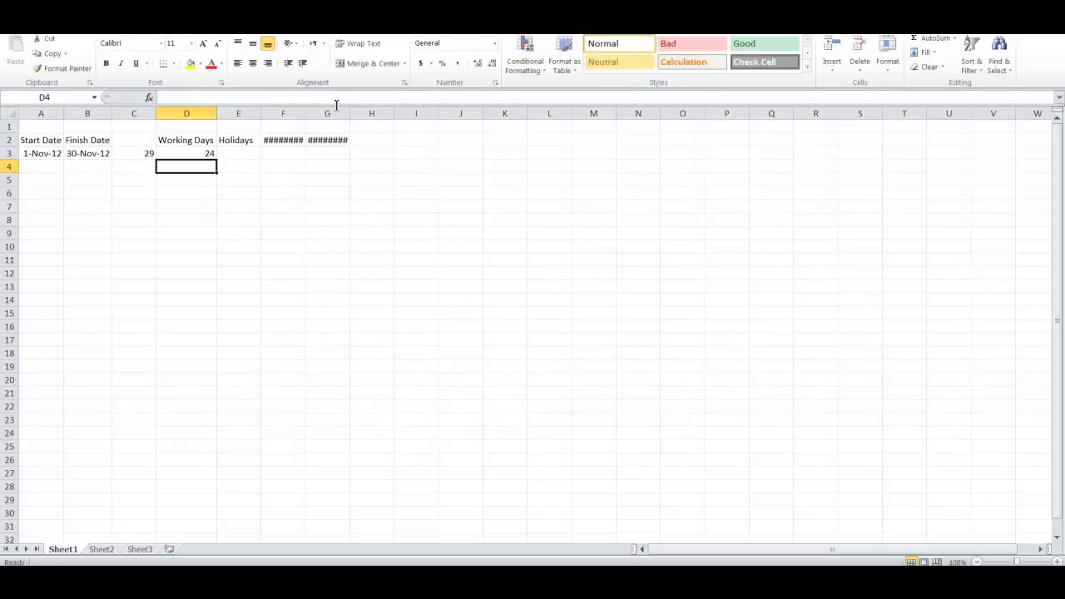
Check the 24 result in D3 and the finish date in B3
{"action": "left_click", "coordinate": [186, 153]}
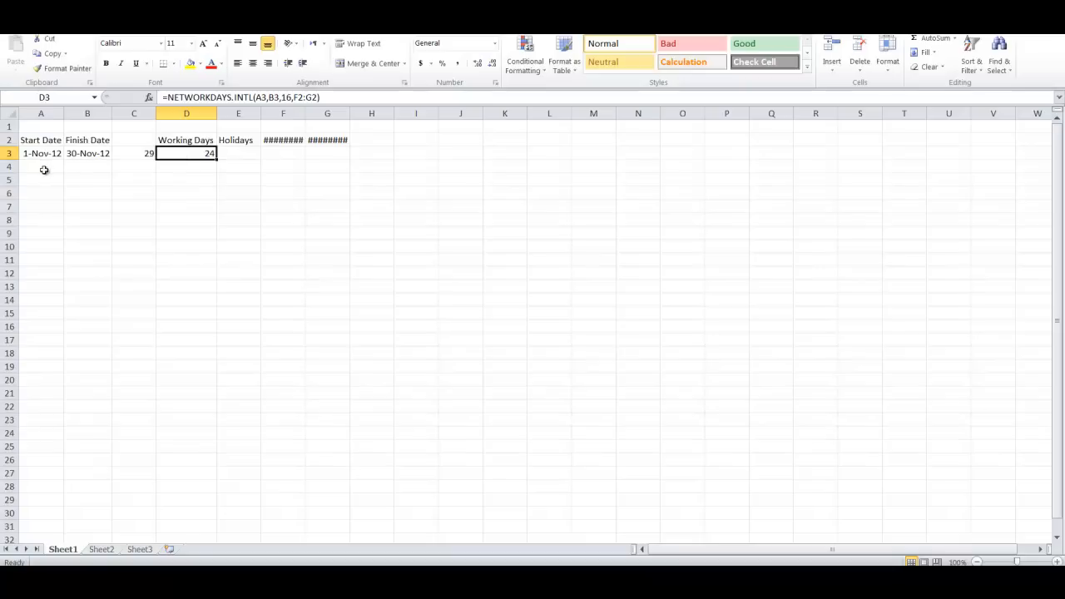
{"action": "left_click", "coordinate": [87, 153]}
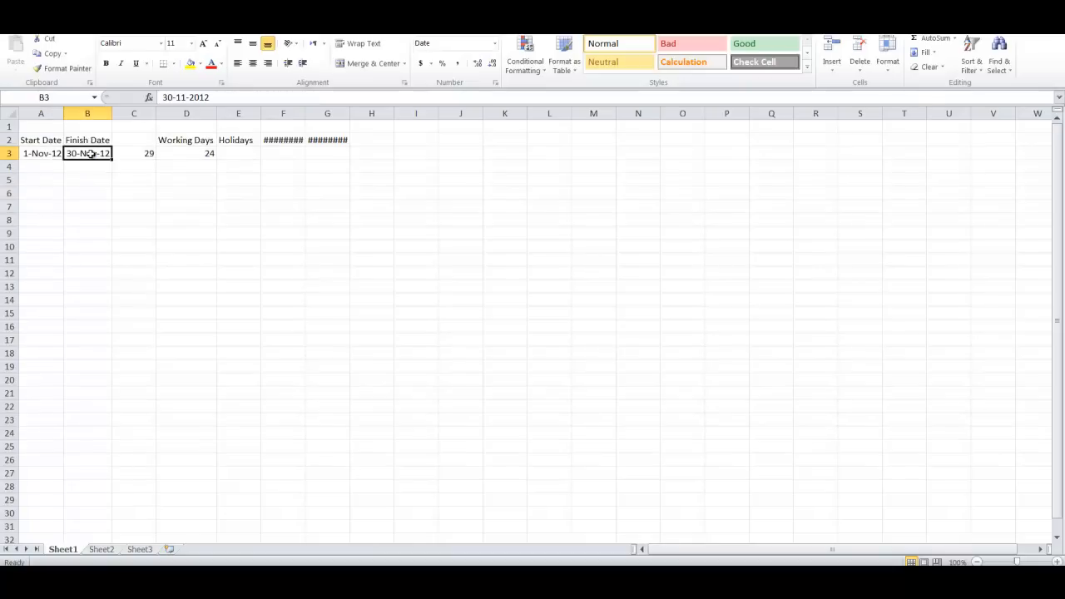